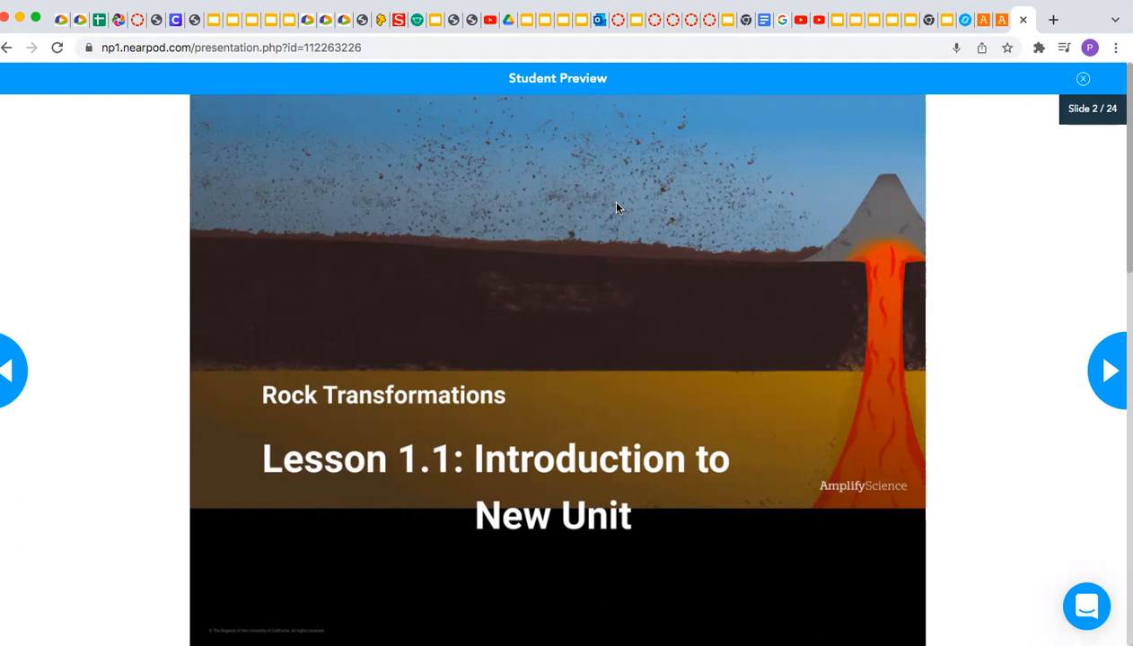
{"action": "mouse_move", "coordinate": [1101, 377]}
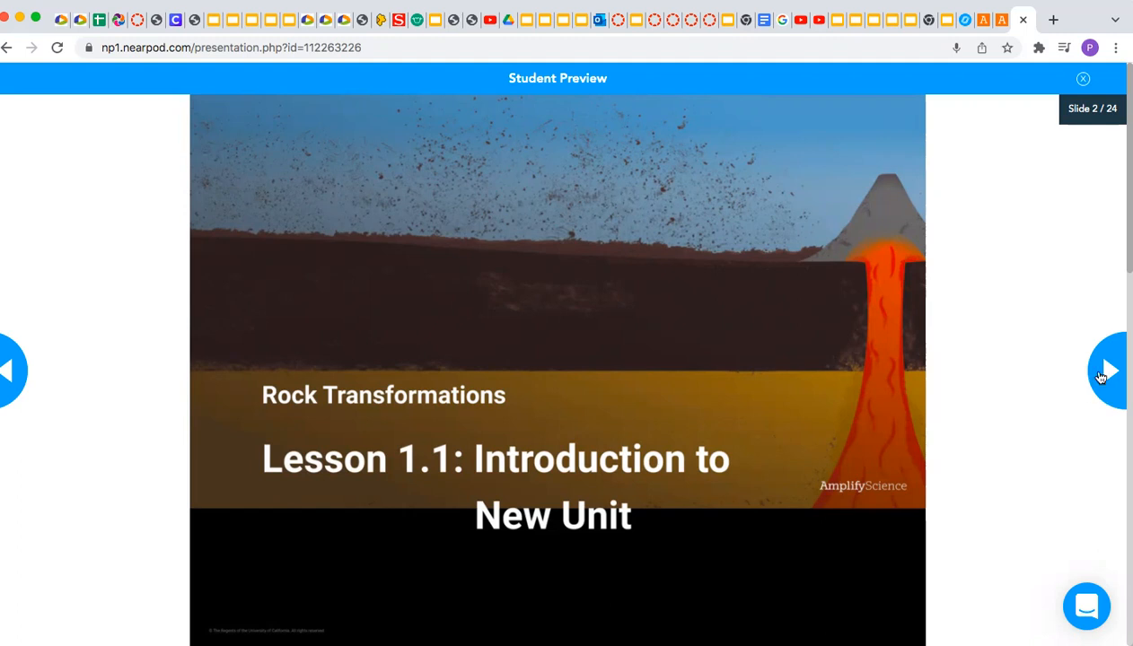
Advance the preview to slide 3, the drawing activity on today's feelings and a mini-goal
{"action": "left_click", "coordinate": [1107, 370]}
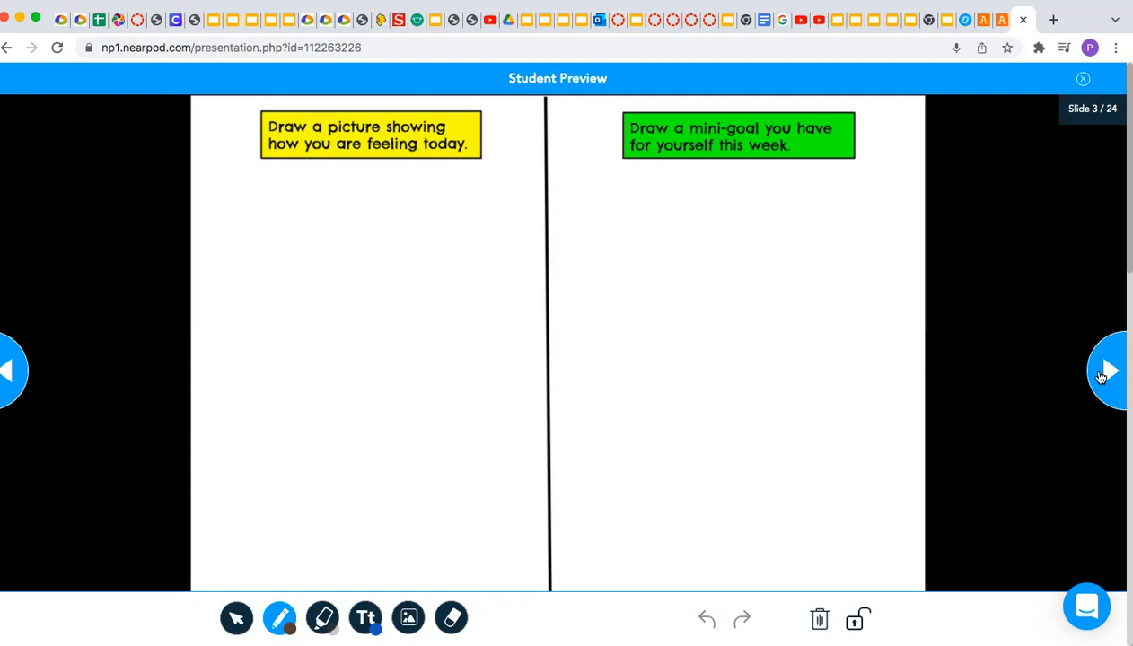
Step through slide 4, Objectives, to slide 5 introducing the Rock Transformations unit
{"action": "left_click", "coordinate": [1107, 371]}
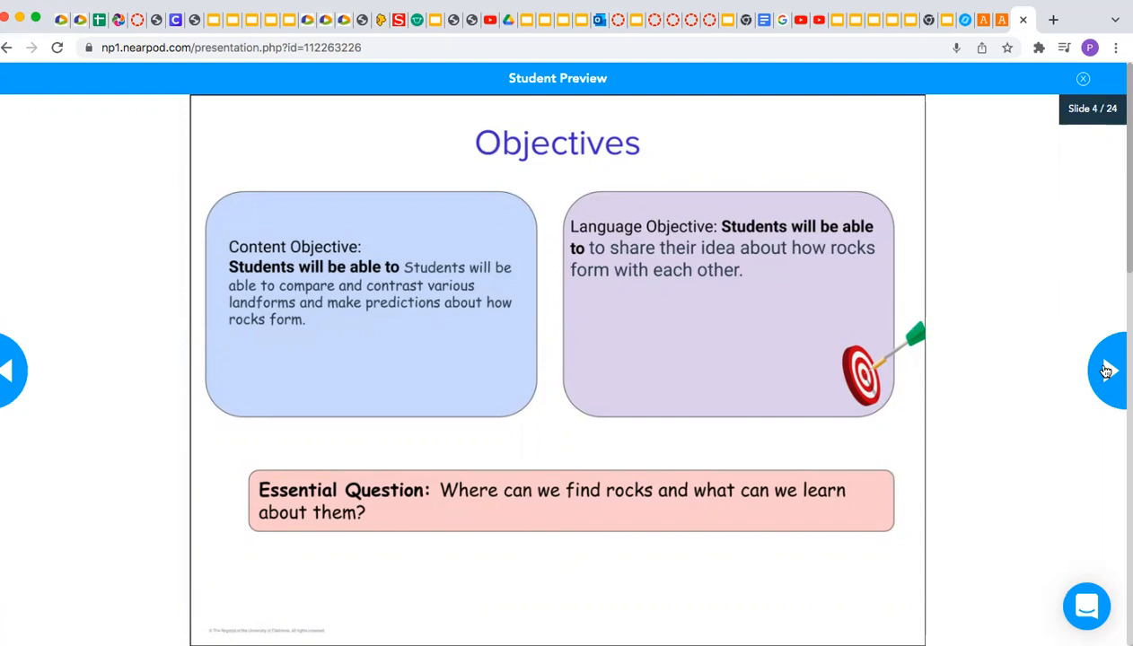
{"action": "left_click", "coordinate": [1106, 370]}
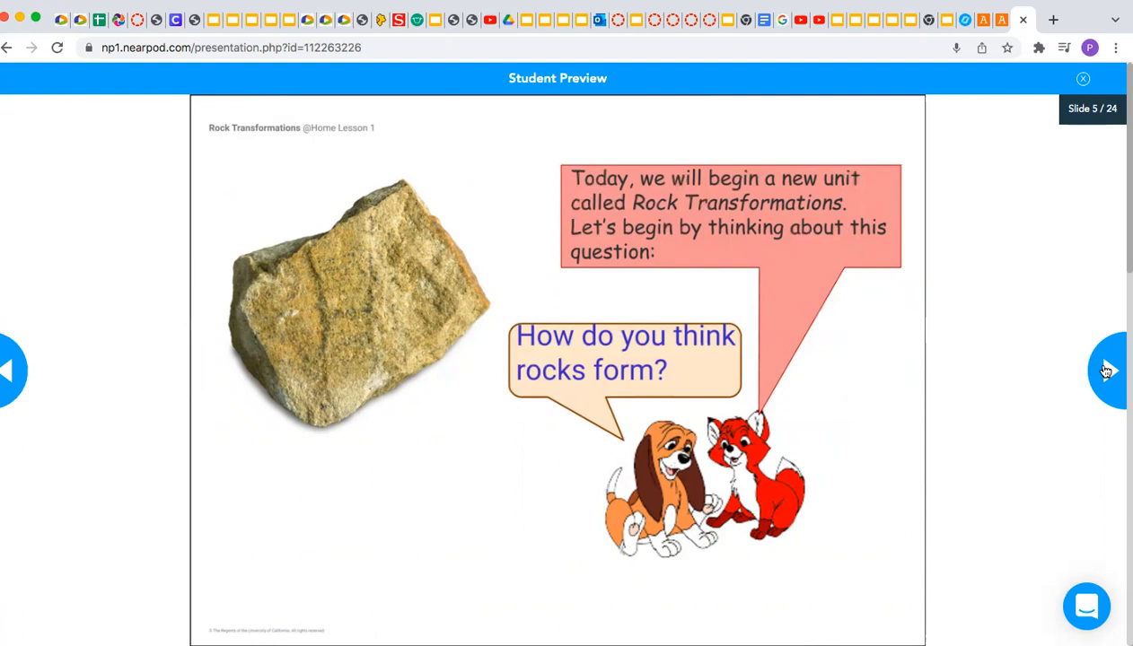
Advance from slide 5 to slide 6, the Open-Ended Question activity
{"action": "left_click", "coordinate": [1108, 371]}
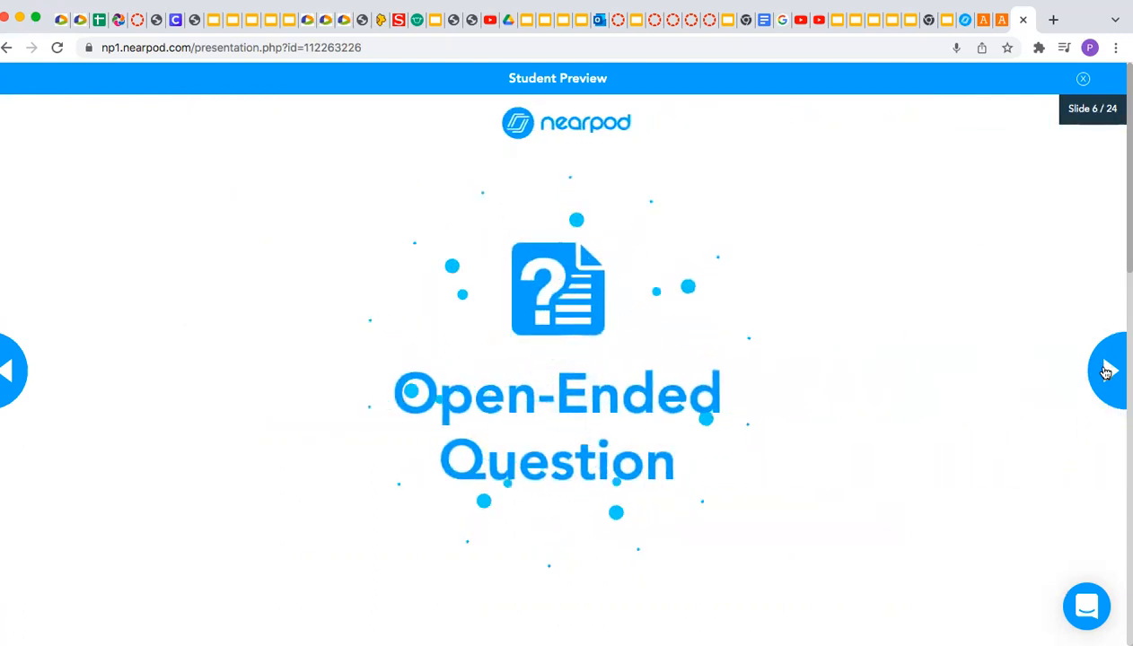
Reach the 'How do you think rocks form?' answer page and enlarge its landscape photo
{"action": "left_click", "coordinate": [1106, 370]}
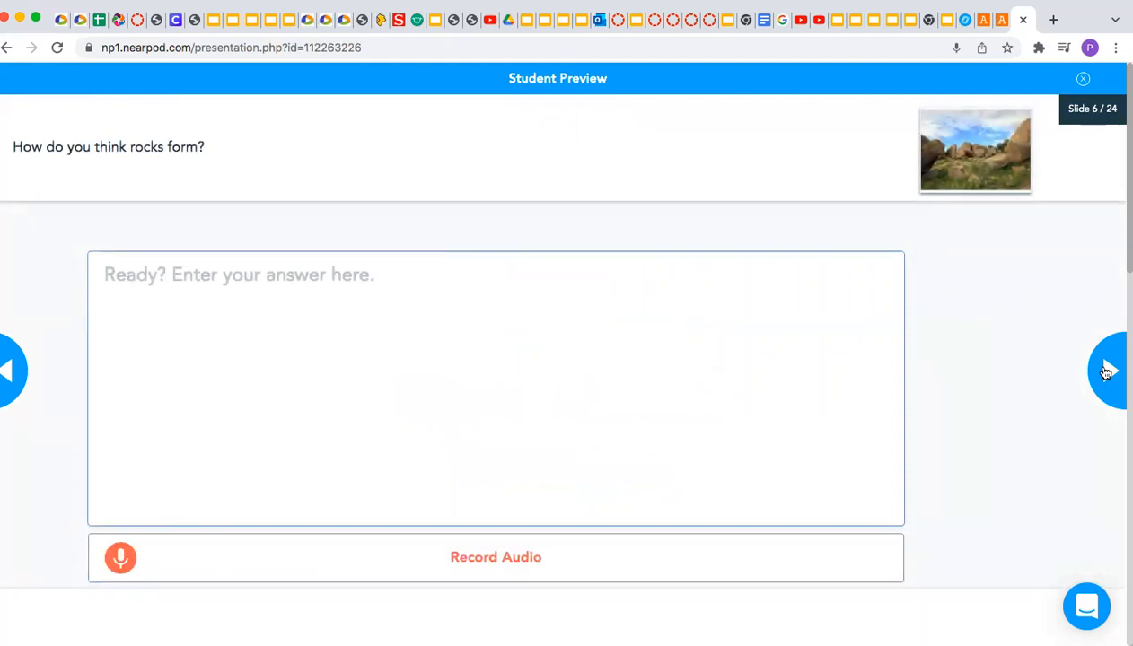
{"action": "left_click", "coordinate": [974, 150]}
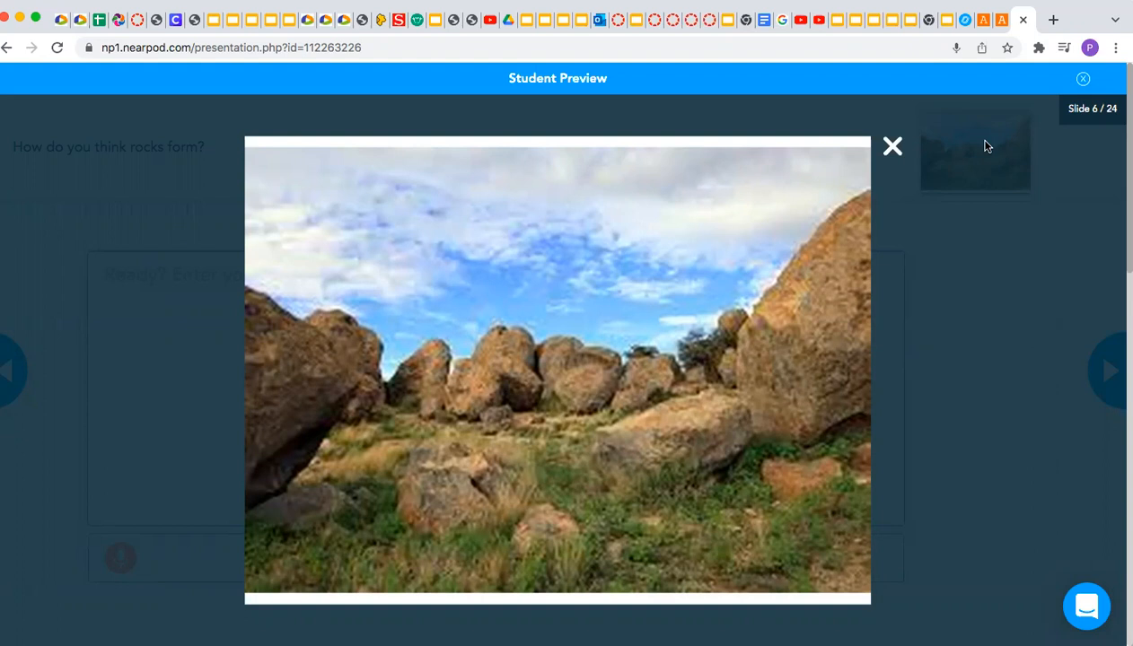
Close the enlarged rock photo to return to slide 6's empty answer box
{"action": "left_click", "coordinate": [892, 146]}
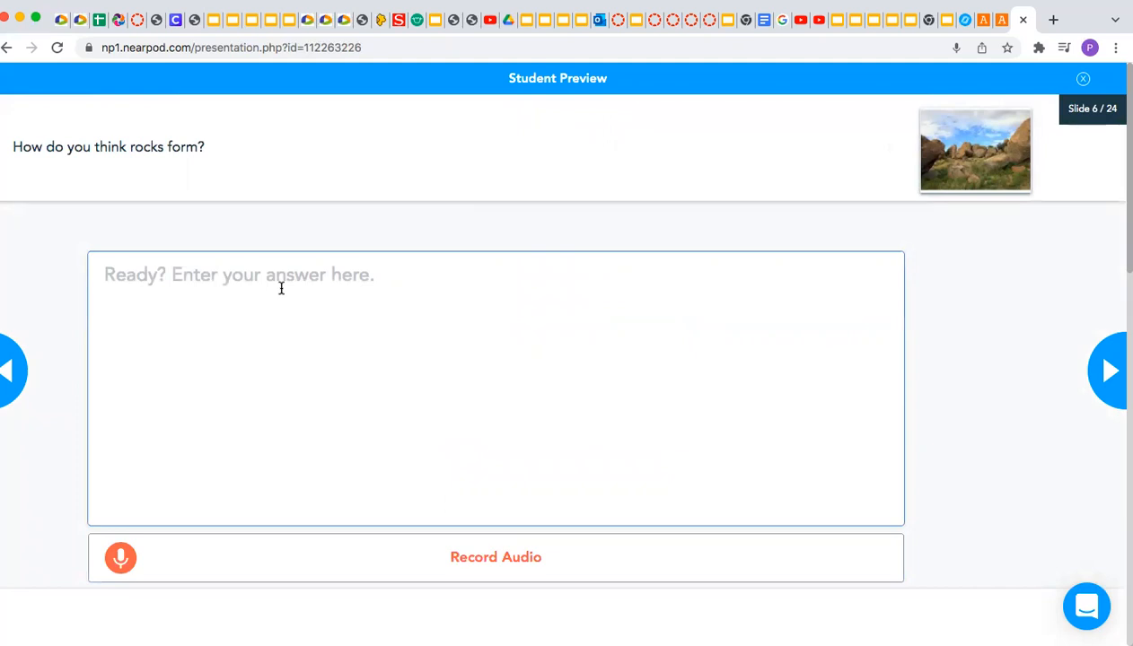
{"action": "mouse_move", "coordinate": [121, 187]}
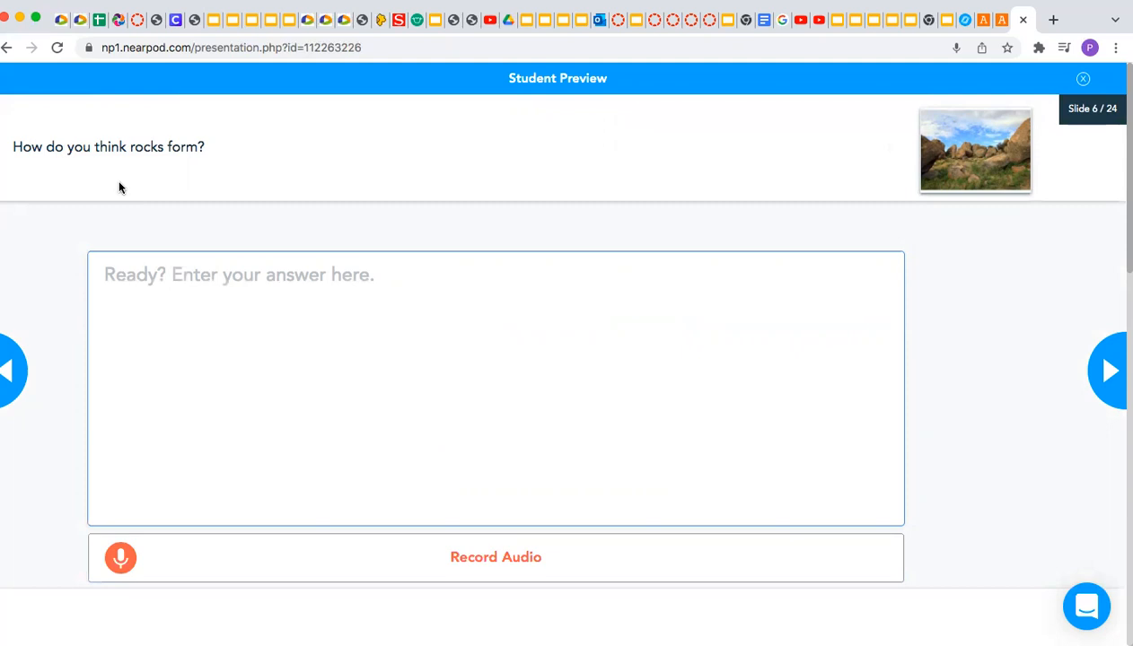
{"action": "mouse_move", "coordinate": [73, 166]}
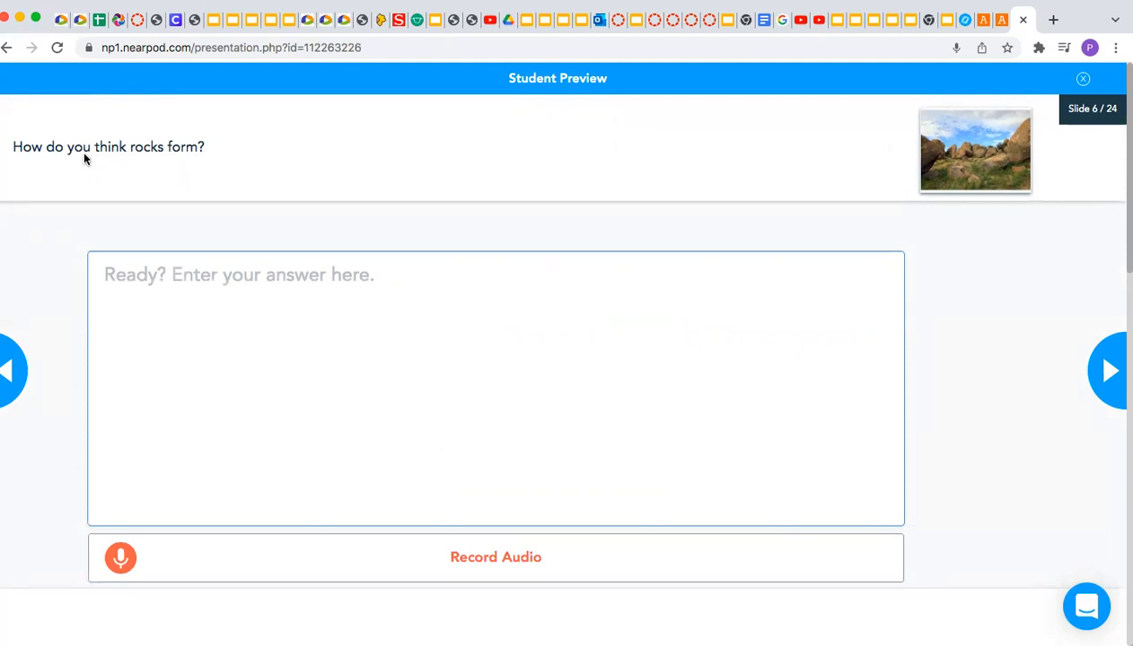
{"action": "mouse_move", "coordinate": [73, 148]}
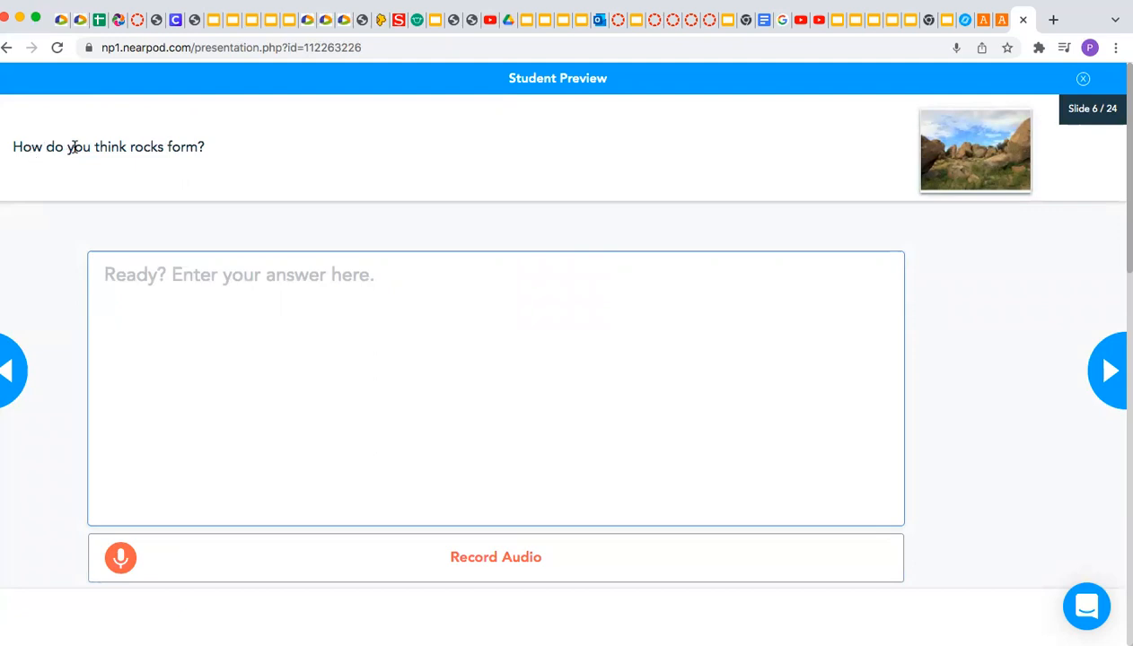
{"action": "mouse_move", "coordinate": [322, 192]}
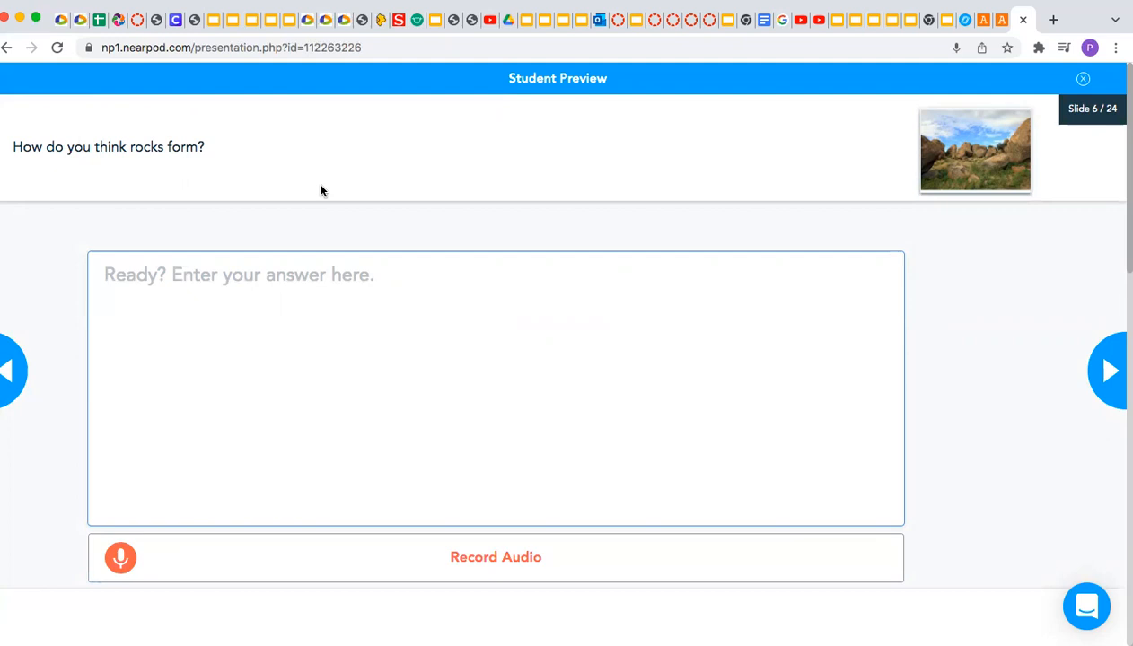
{"action": "mouse_move", "coordinate": [896, 360]}
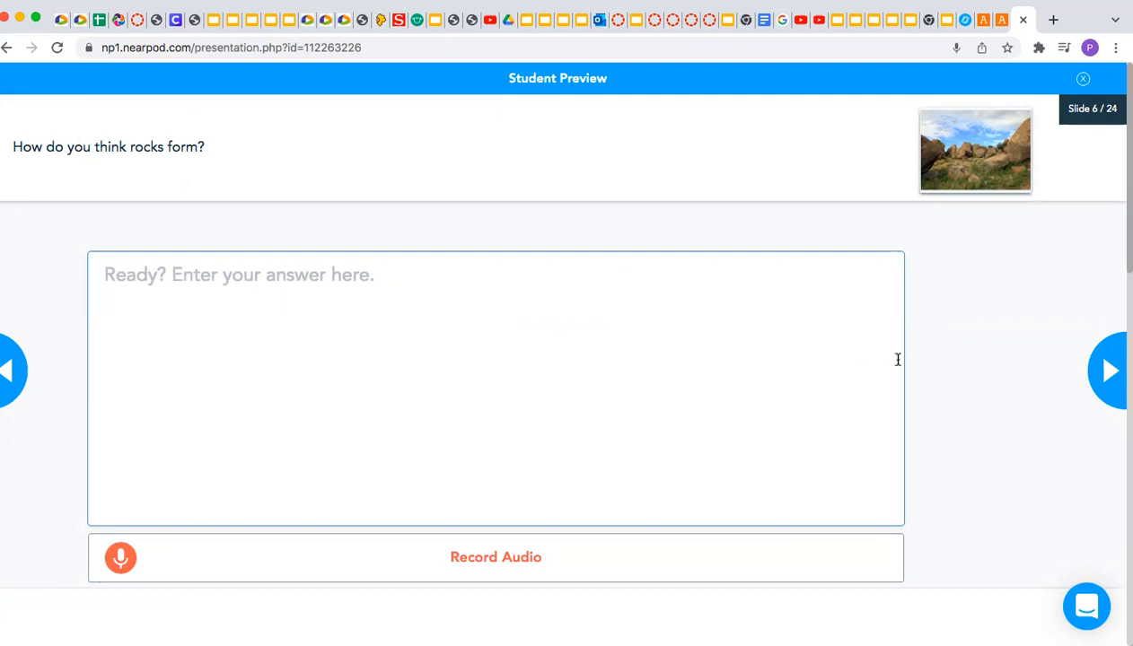
{"action": "mouse_move", "coordinate": [980, 375]}
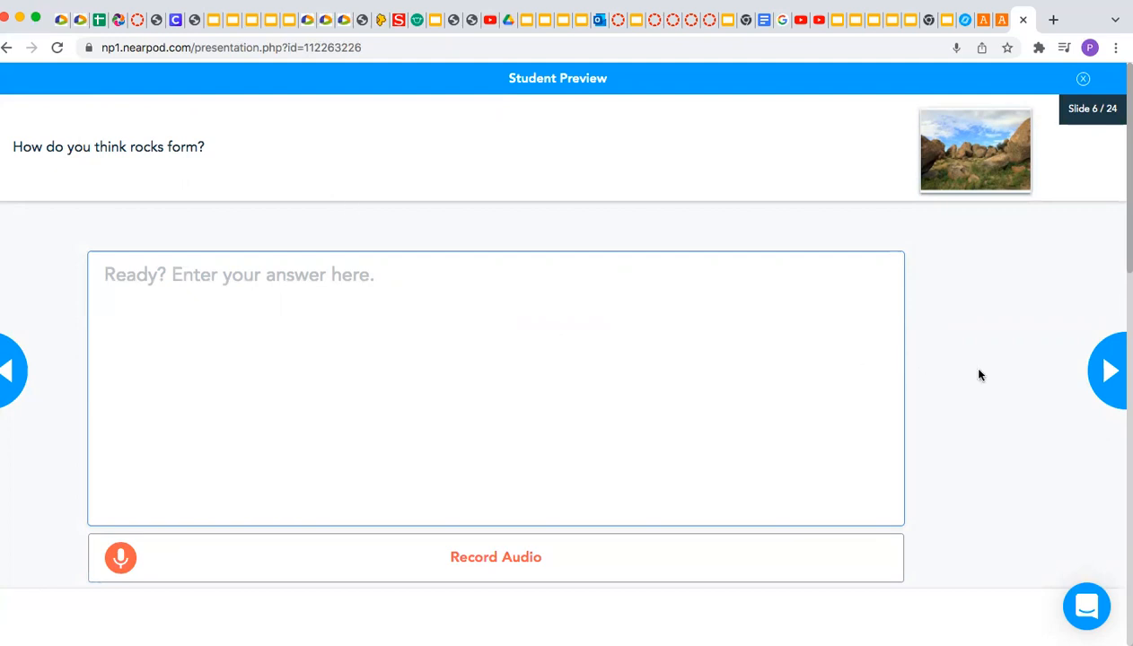
{"action": "mouse_move", "coordinate": [999, 373]}
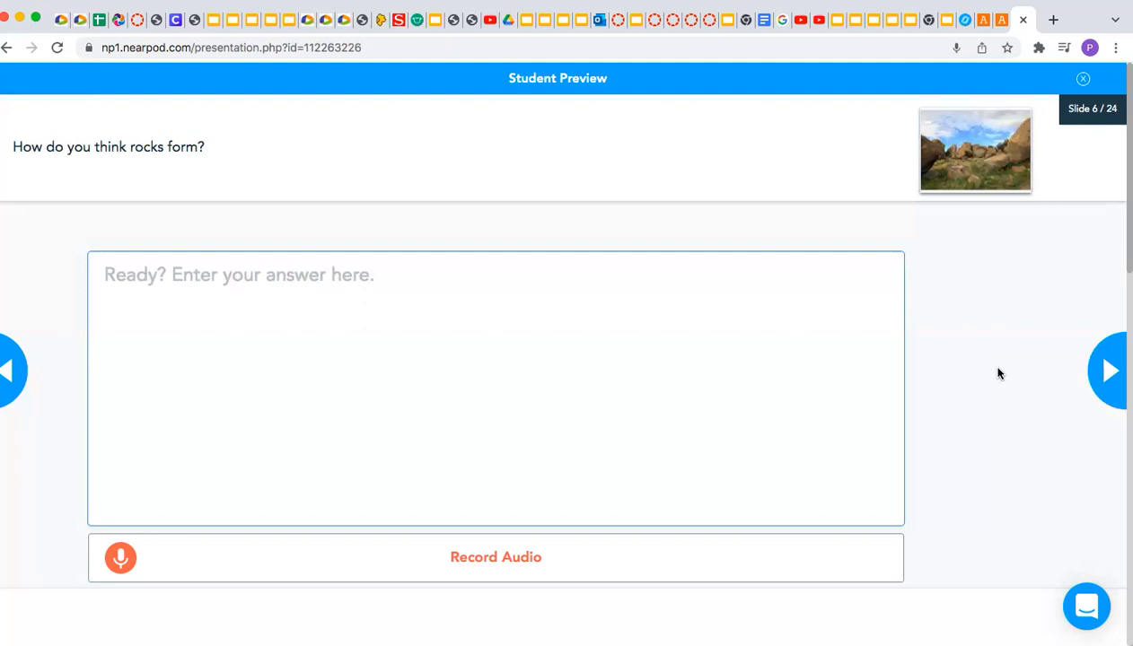
{"action": "mouse_move", "coordinate": [783, 389]}
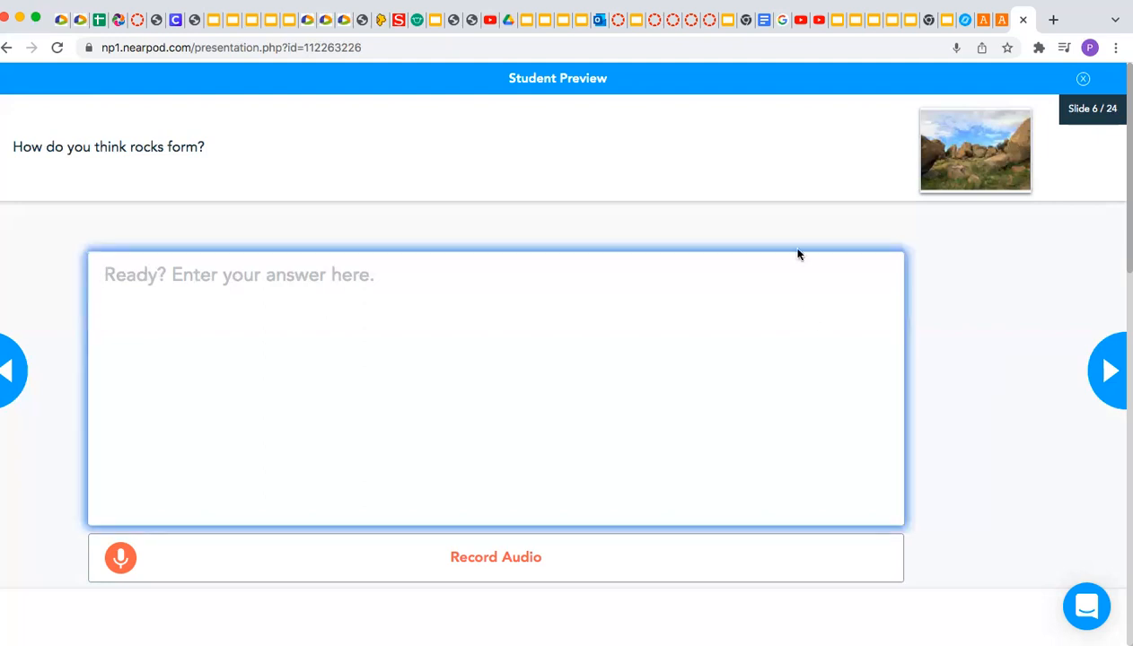
{"action": "mouse_move", "coordinate": [512, 131]}
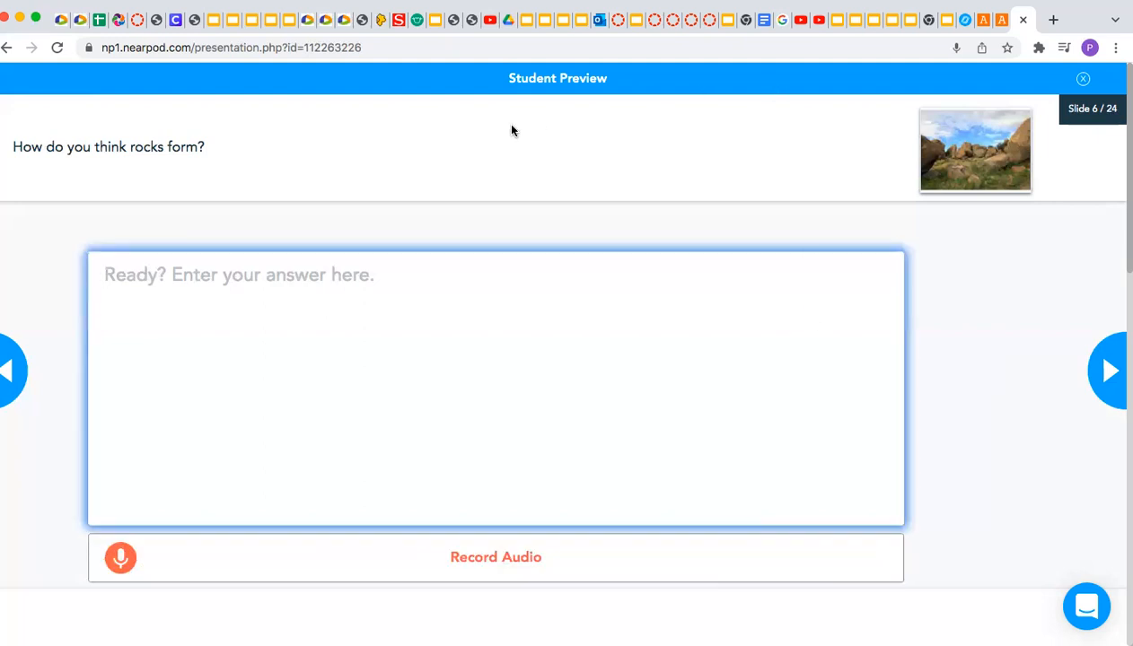